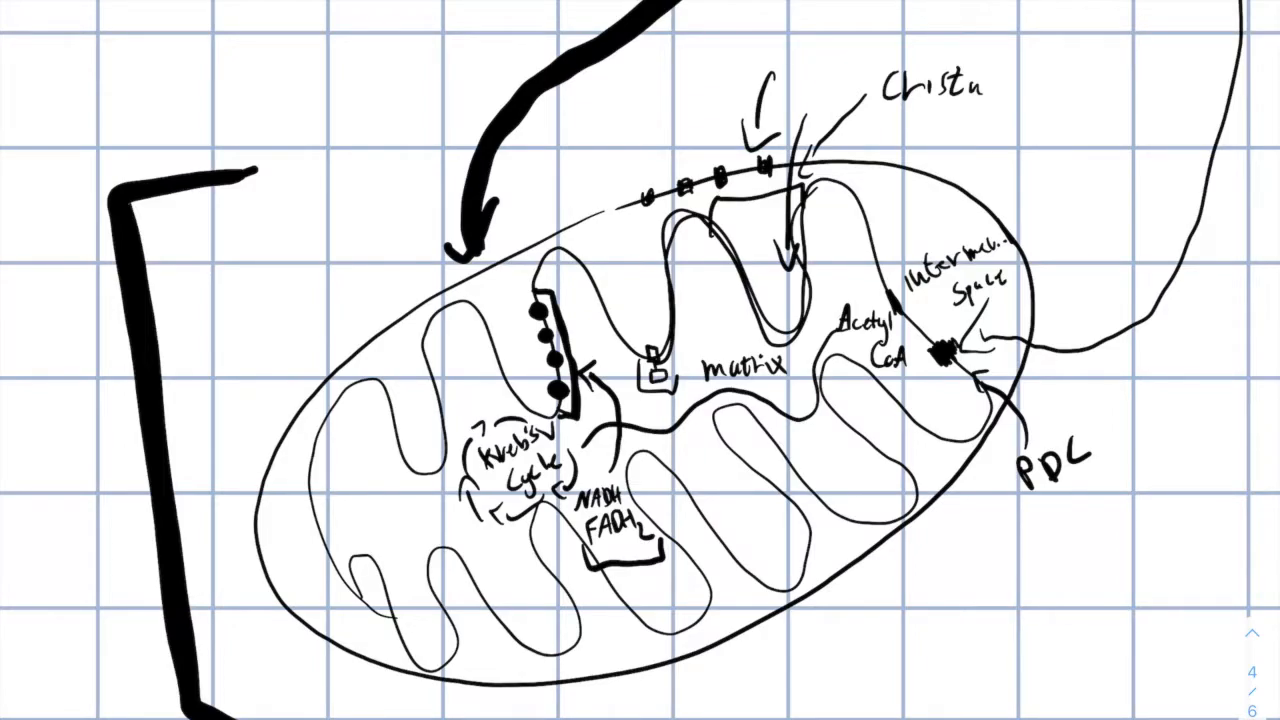
# Step: Draw a small closed mtDNA loop in the matrix, left of the Krebs cycle label
pyautogui.moveTo(340, 470); pyautogui.dragTo(410, 520)
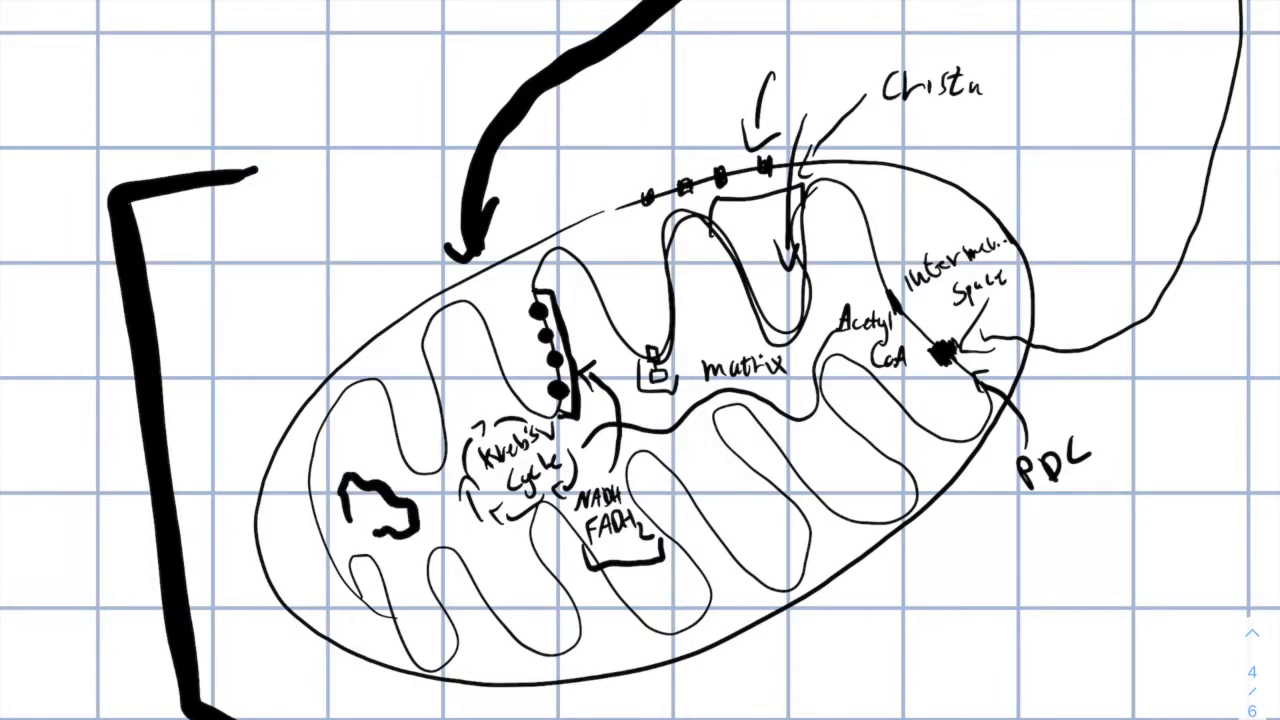